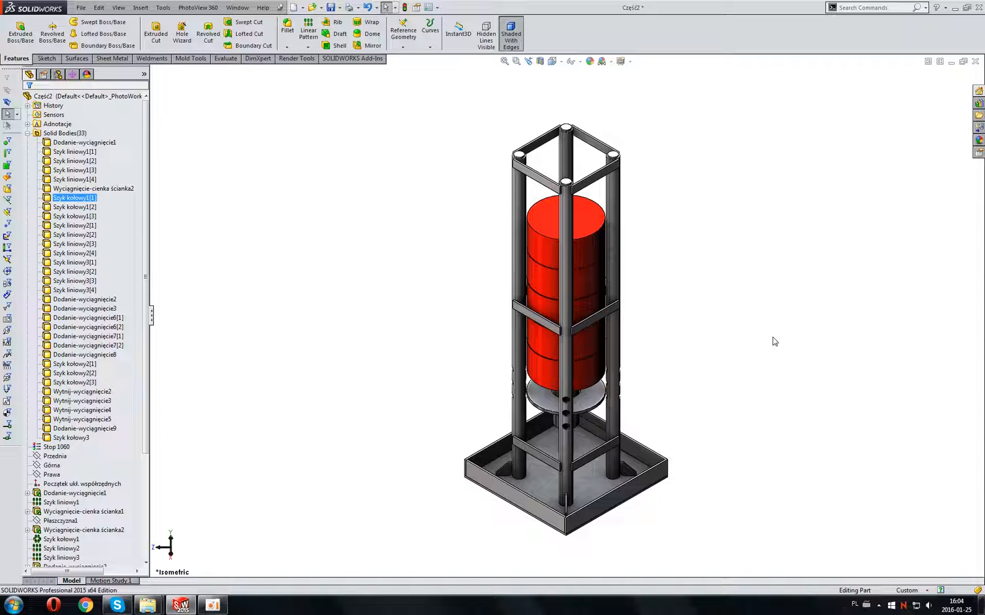
{"action": "mouse_move", "coordinate": [755, 329]}
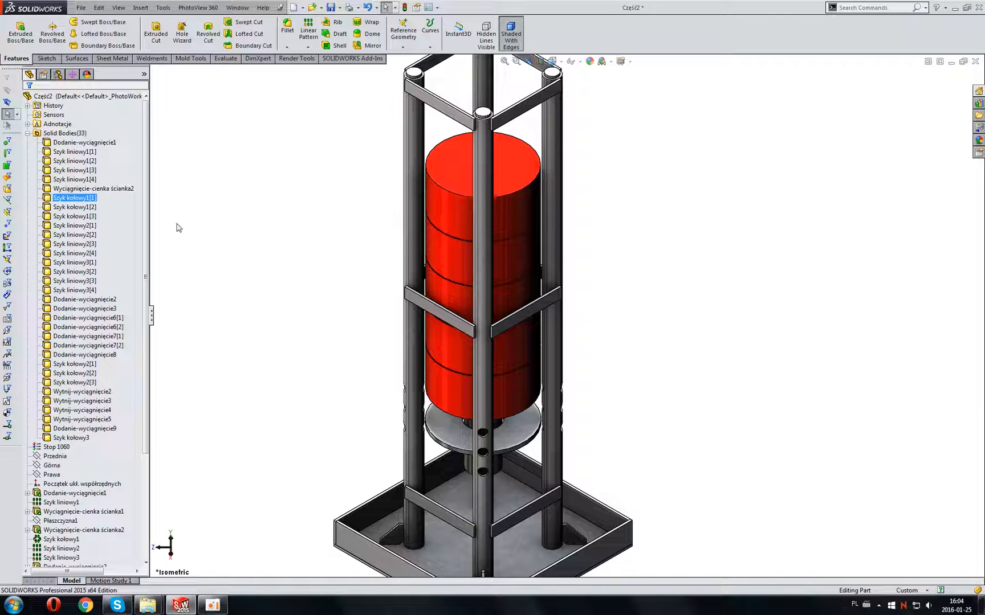
Right-click a lower crossbar body in the Solid Bodies folder to inspect its actions
{"action": "right_click", "coordinate": [74, 253]}
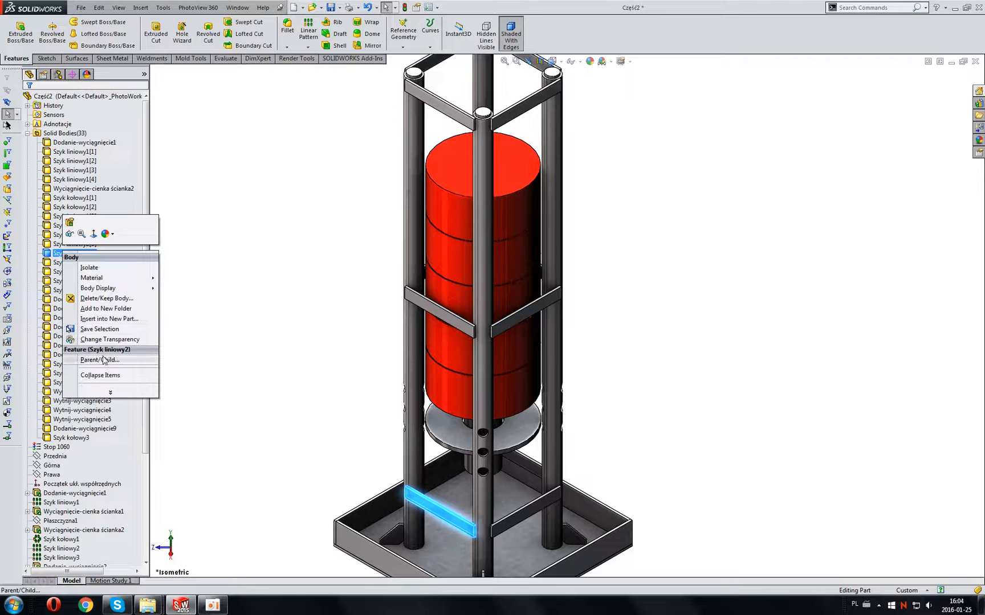
{"action": "mouse_move", "coordinate": [106, 298]}
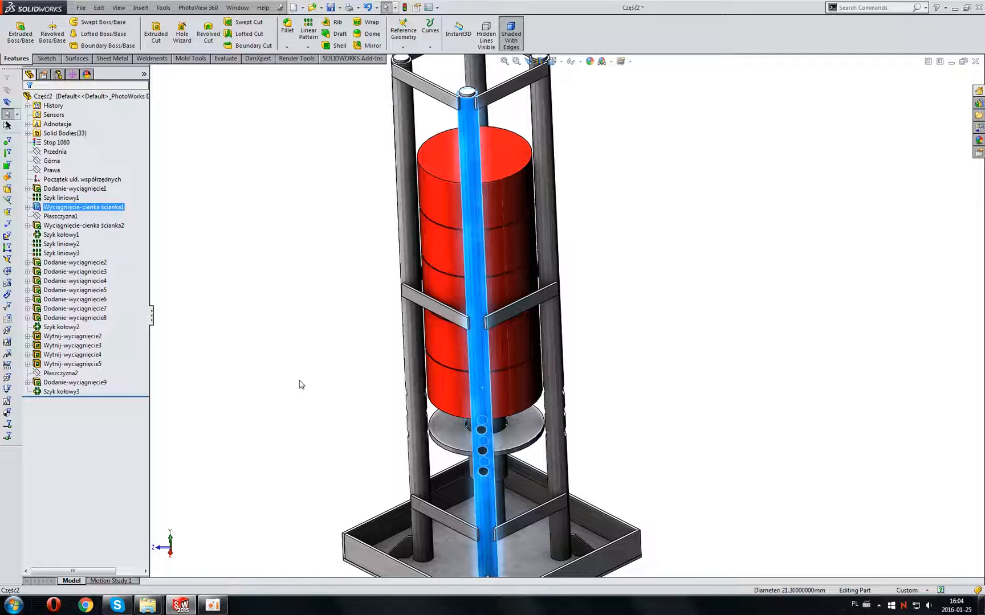
{"action": "mouse_move", "coordinate": [299, 382]}
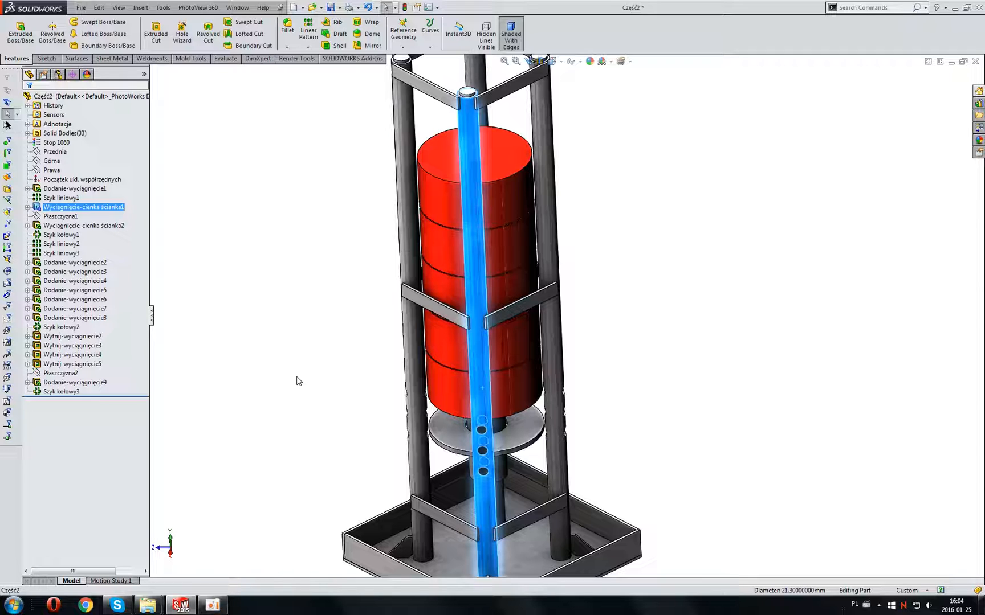
{"action": "mouse_move", "coordinate": [299, 333]}
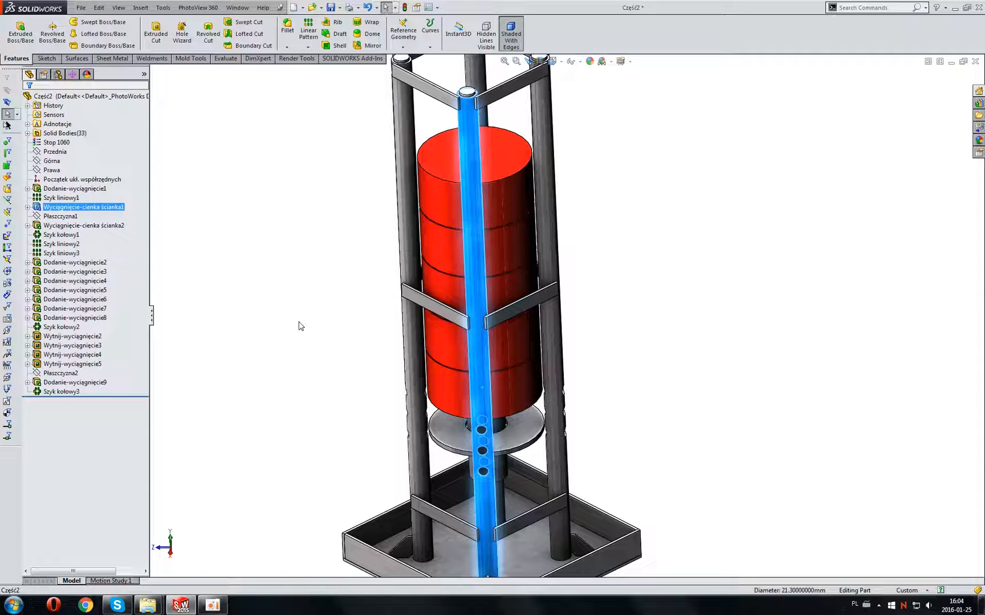
{"action": "mouse_move", "coordinate": [87, 215]}
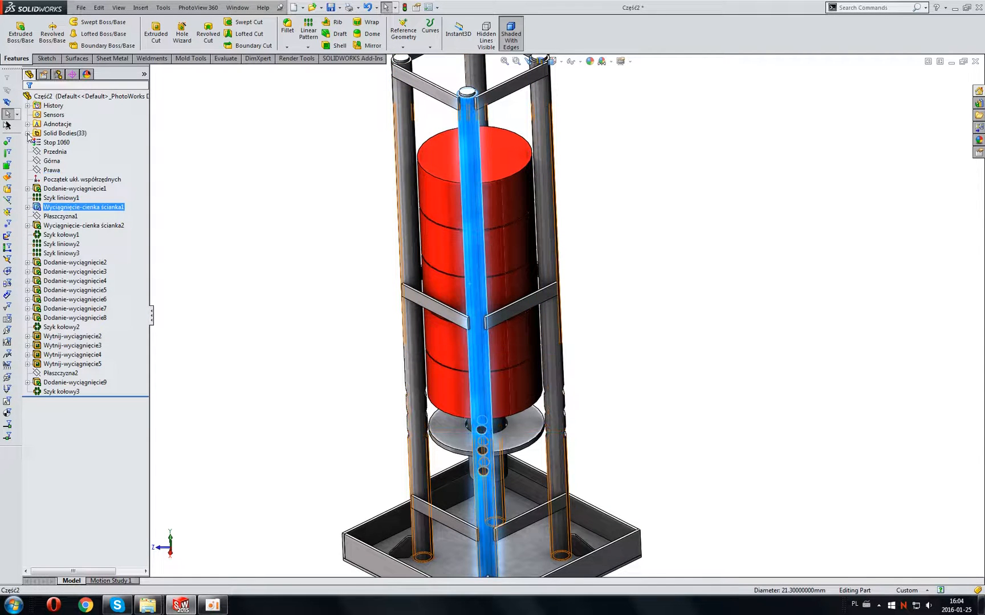
Expand Solid Bodies and right-click the Wytnij-wyciągnięcie2 leg body
{"action": "left_click", "coordinate": [28, 133]}
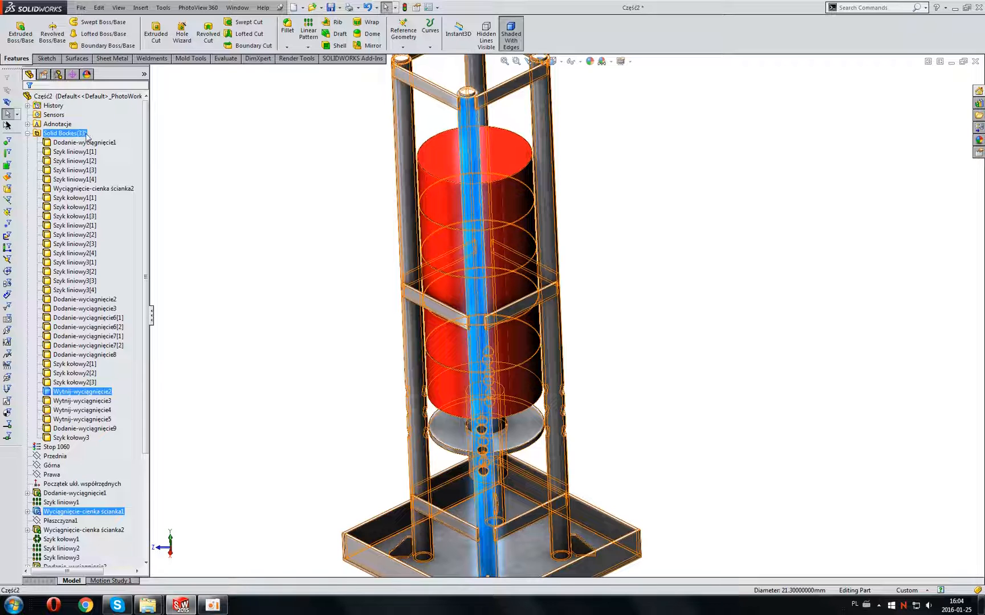
{"action": "right_click", "coordinate": [82, 391]}
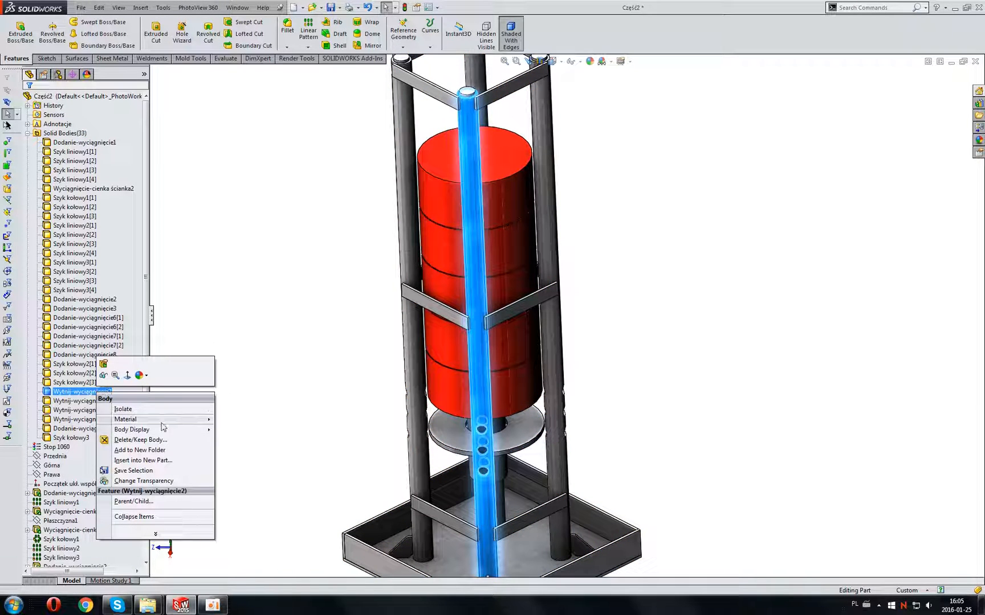
{"action": "mouse_move", "coordinate": [133, 470]}
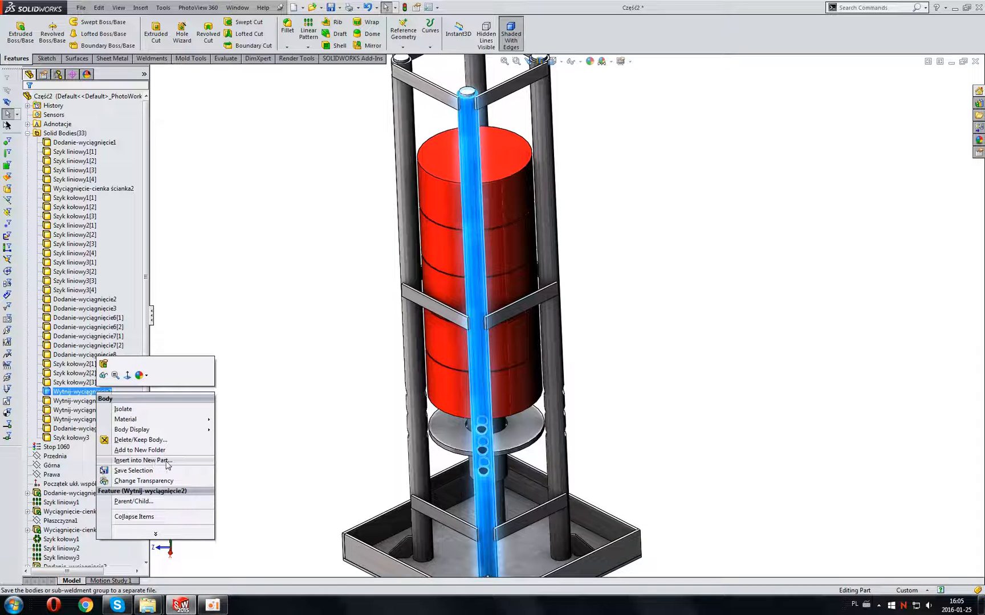
Insert the leg body into a new part file named 'new pat 1' and confirm
{"action": "left_click", "coordinate": [143, 460]}
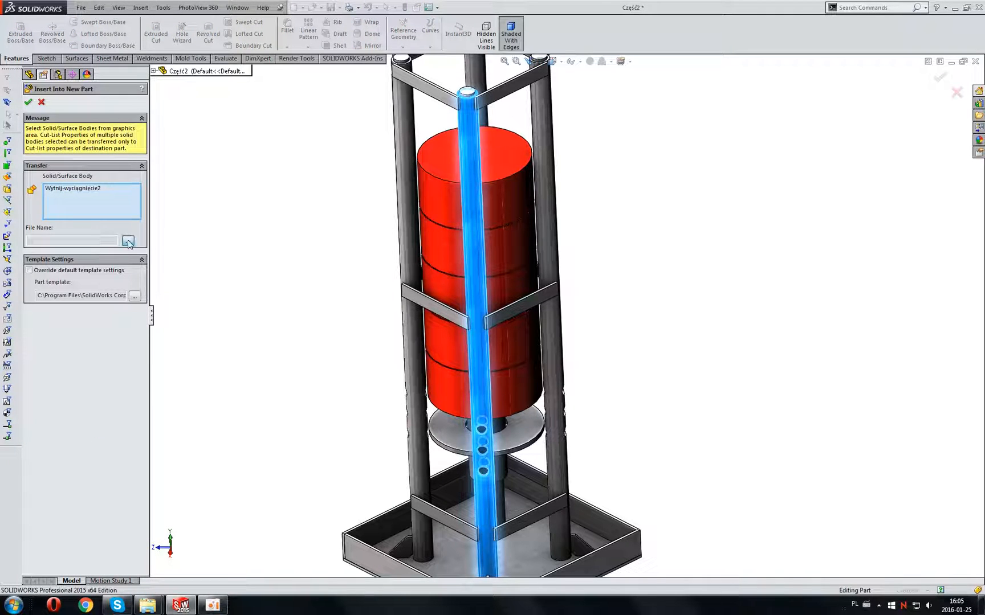
{"action": "left_click", "coordinate": [128, 241]}
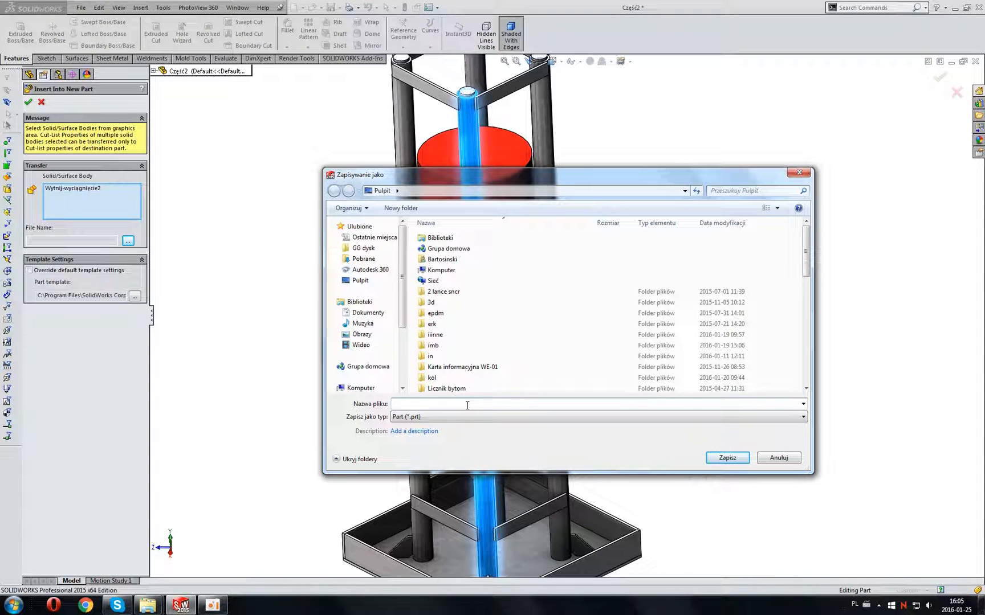
{"action": "type", "text": "new pat 1"}
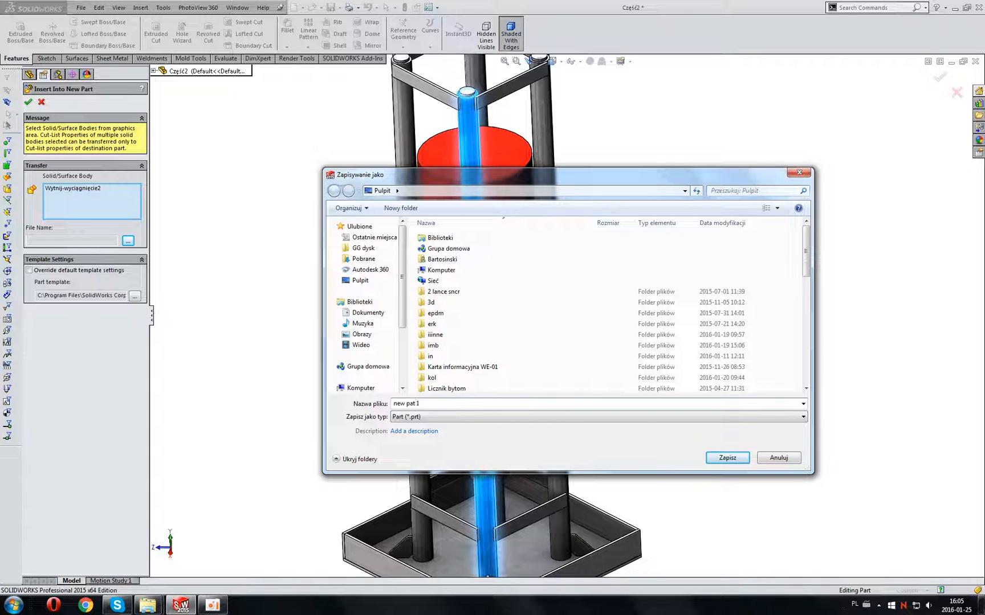
{"action": "left_click", "coordinate": [726, 457]}
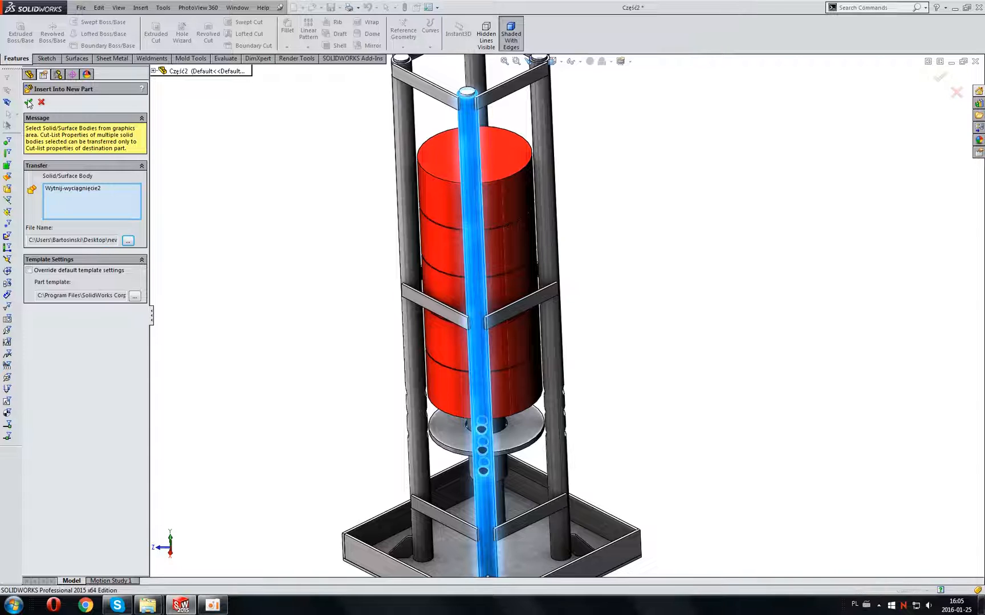
{"action": "left_click", "coordinate": [29, 103]}
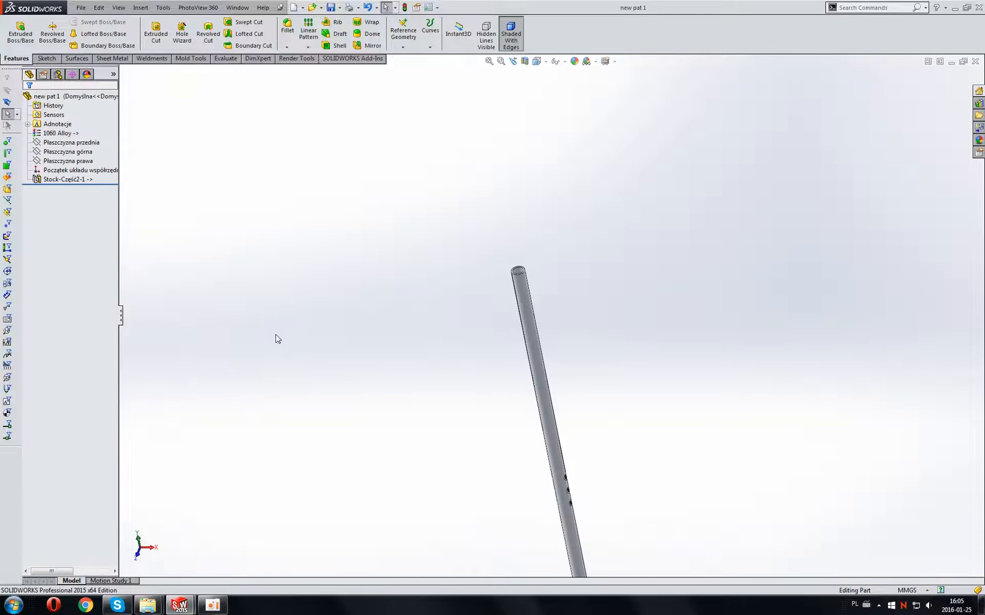
{"action": "right_click", "coordinate": [45, 96]}
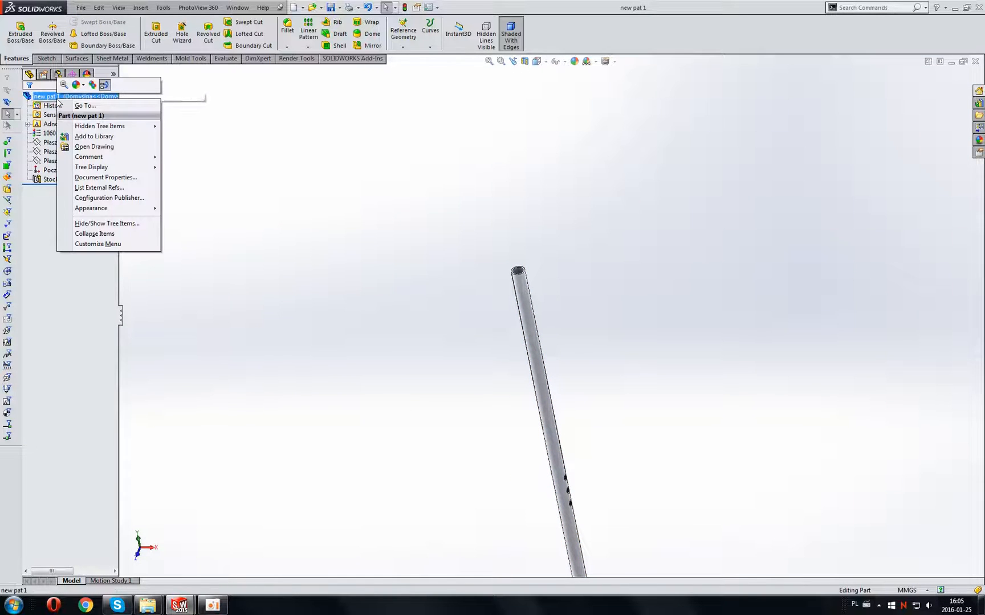
{"action": "mouse_move", "coordinate": [85, 106]}
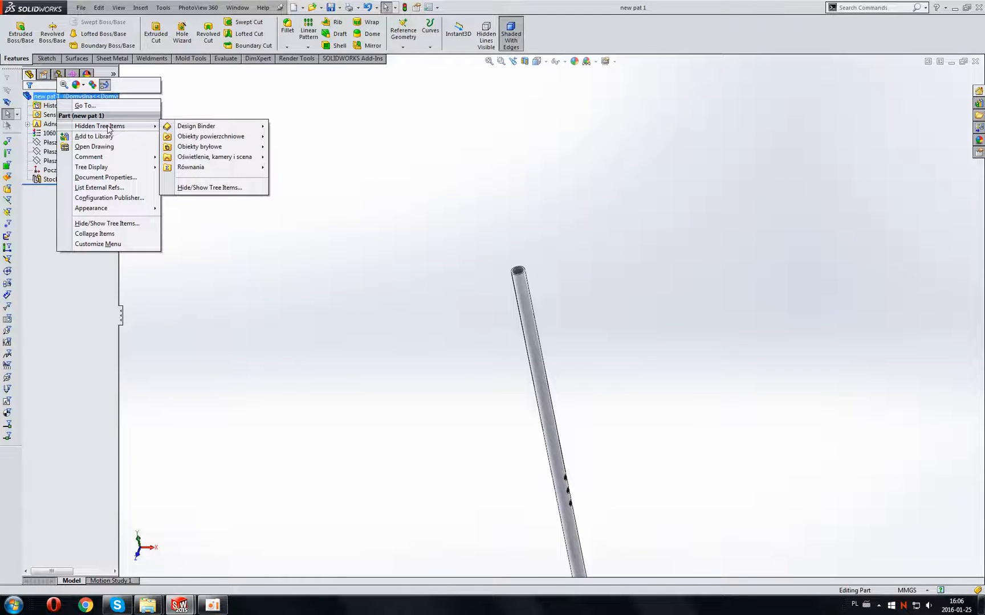
{"action": "mouse_move", "coordinate": [93, 137]}
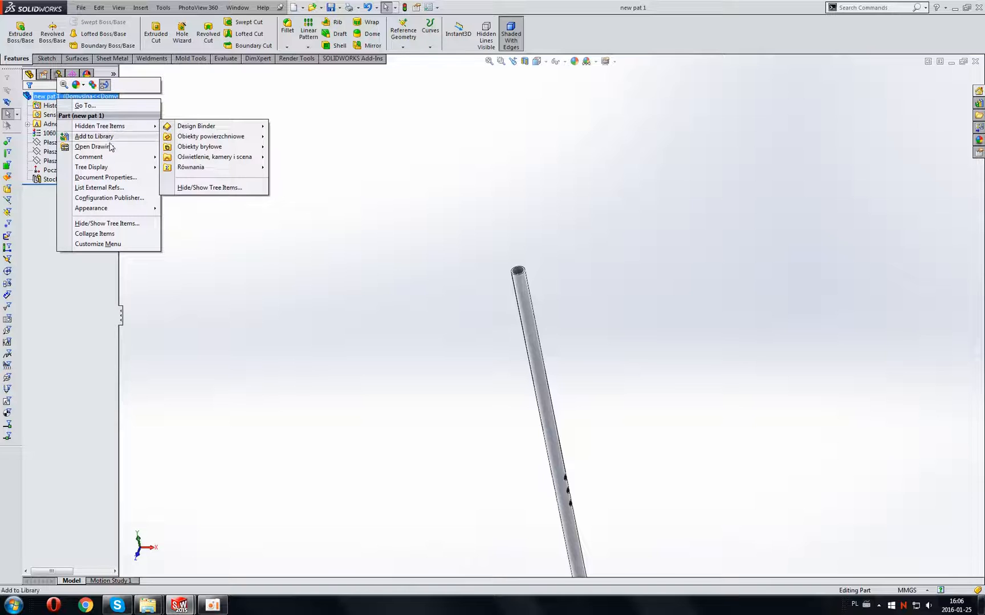
{"action": "mouse_move", "coordinate": [128, 190]}
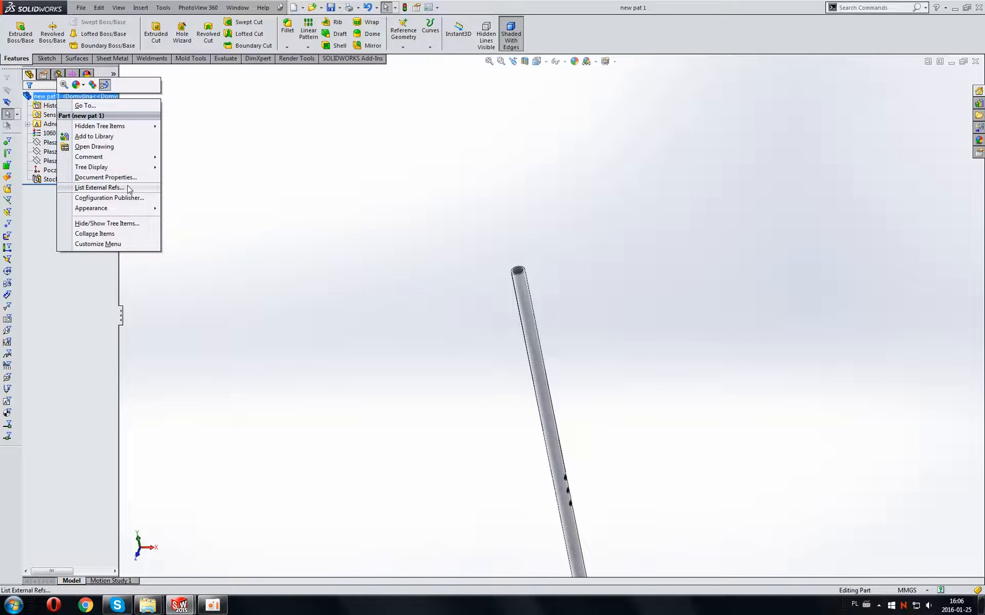
{"action": "left_click", "coordinate": [99, 187]}
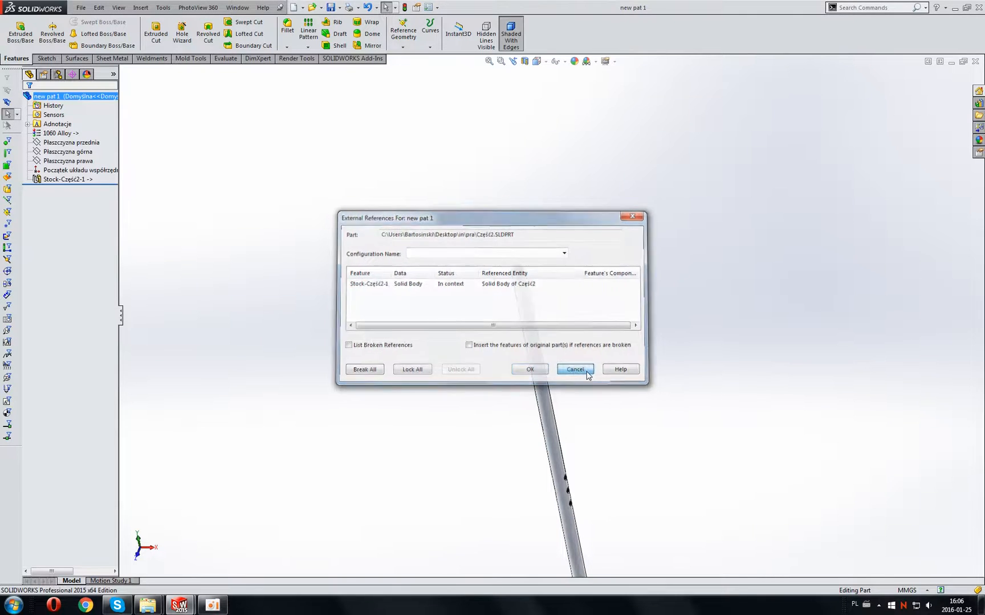
{"action": "left_click", "coordinate": [573, 369]}
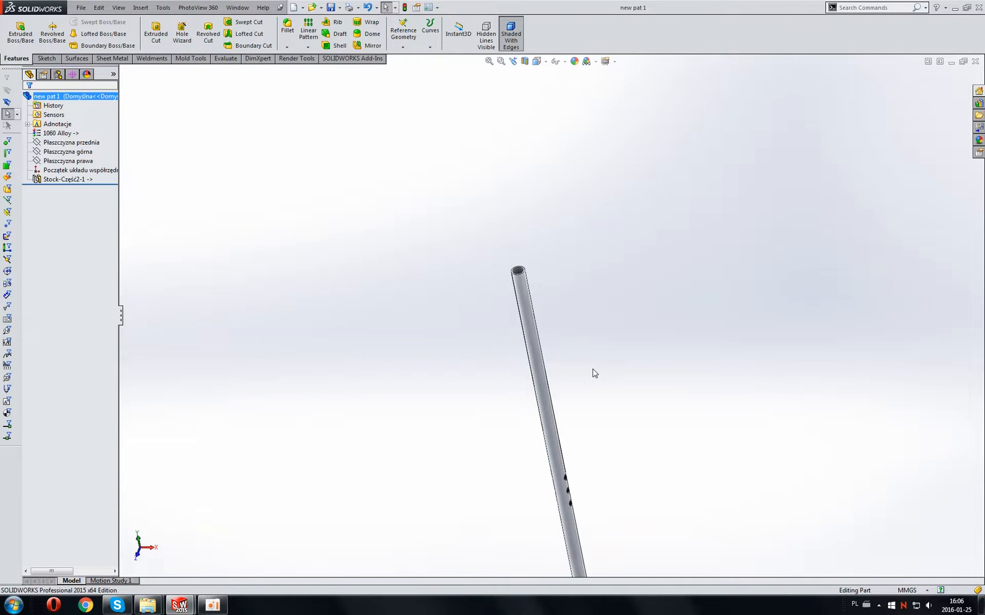